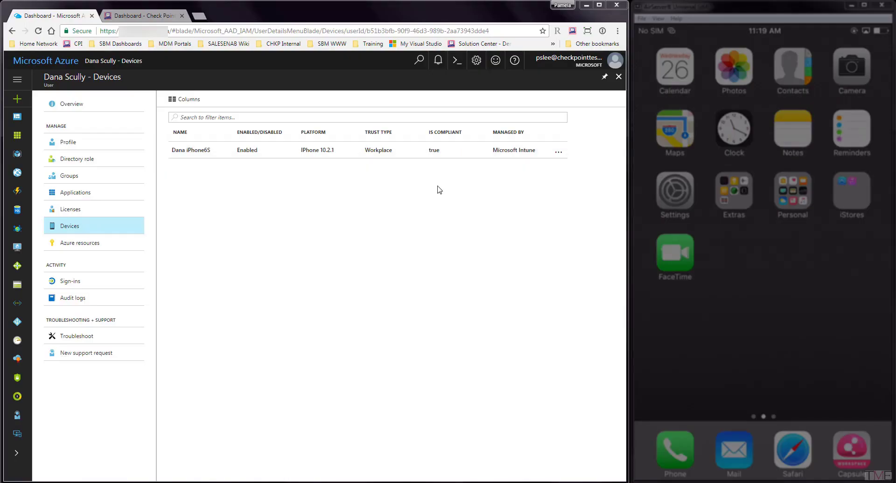
# Step: Switch to the SandBlast Mobile console, view the enrolled devices, then go to App Analysis
pyautogui.click(144, 16)
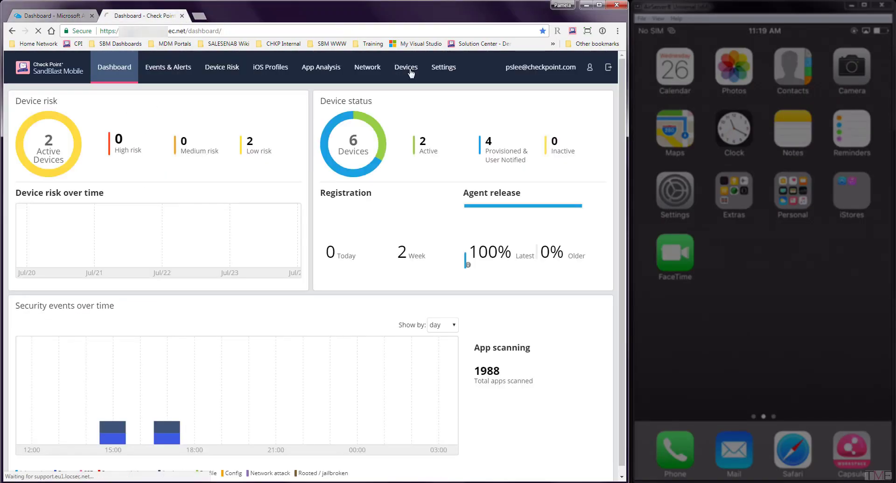
pyautogui.click(406, 67)
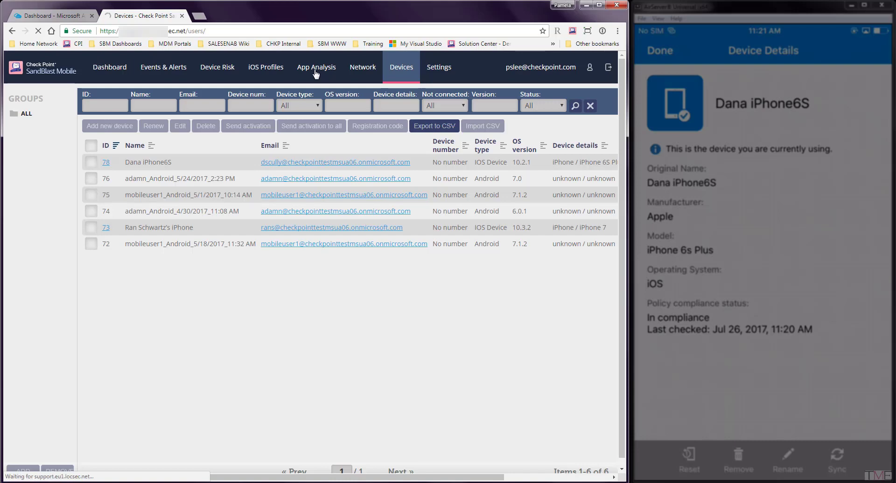
pyautogui.click(317, 67)
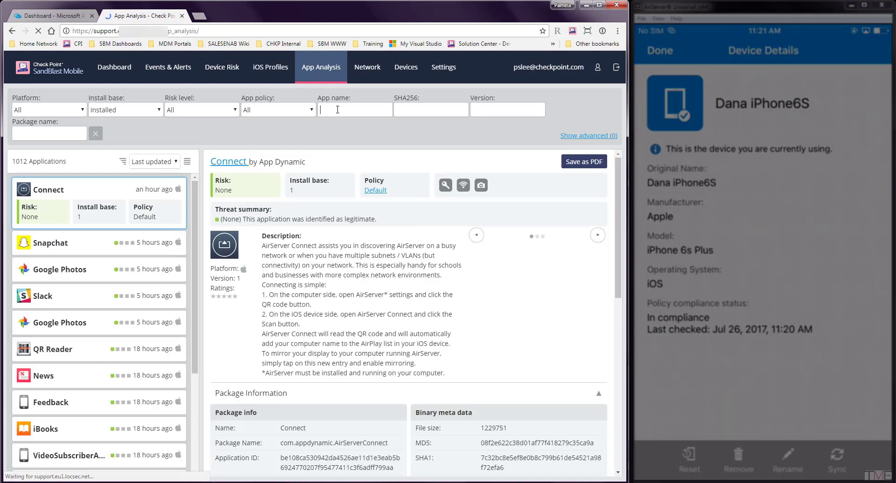
# Step: Search 'dropbox', set its policy to Black Listed with audit note 'test', and confirm
pyautogui.write('dropbox')
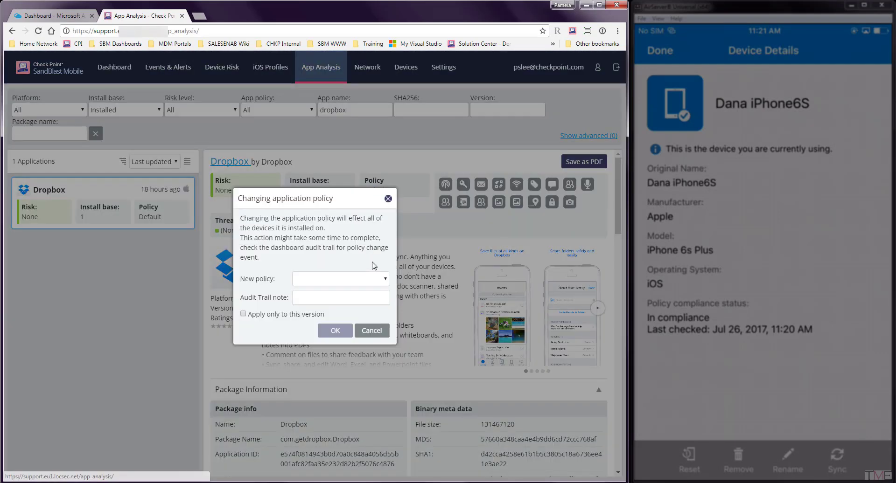
pyautogui.click(340, 279)
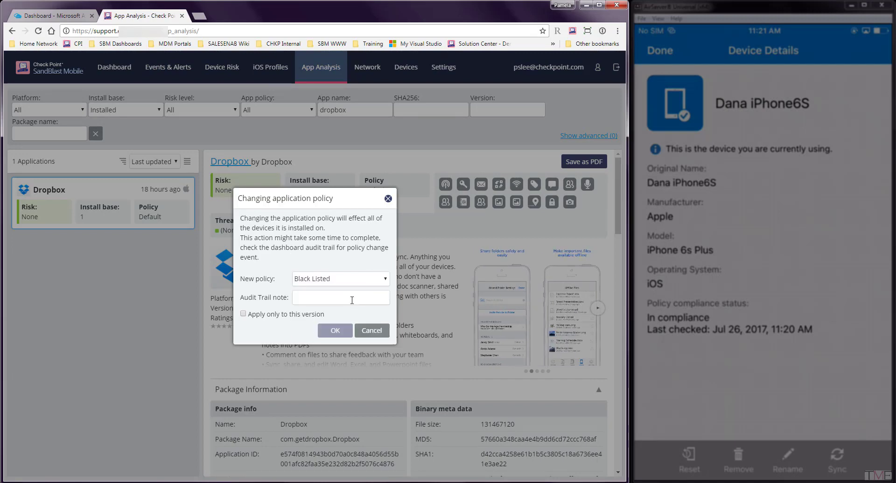
pyautogui.write('test')
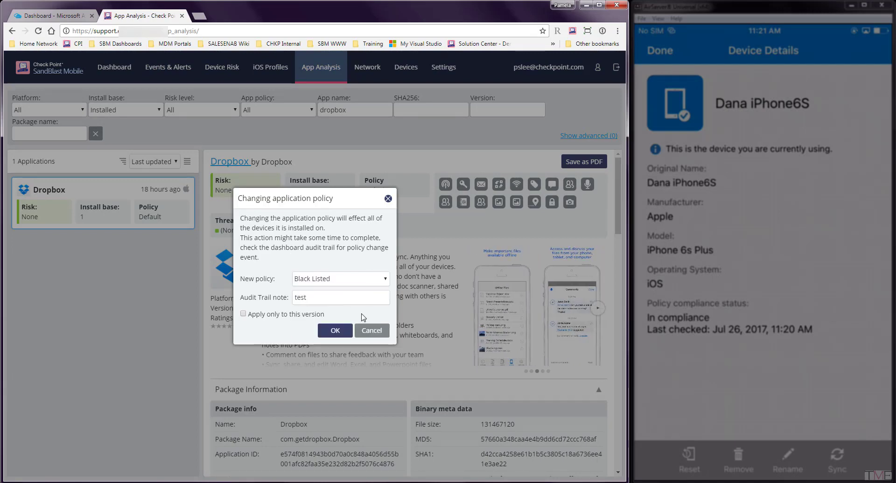
pyautogui.click(334, 330)
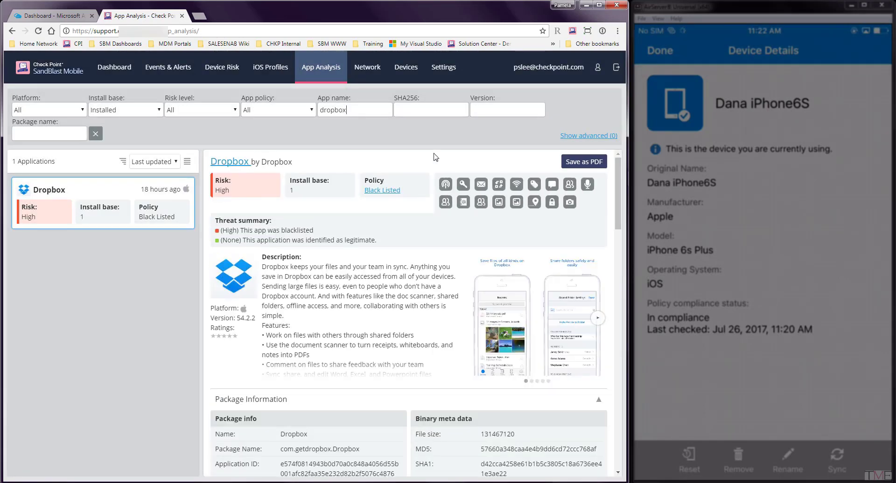
pyautogui.click(444, 68)
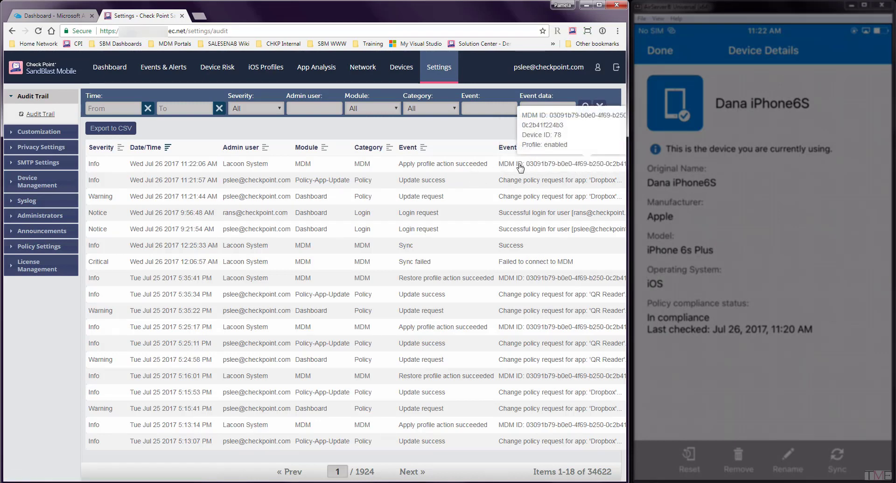
pyautogui.moveTo(227, 121)
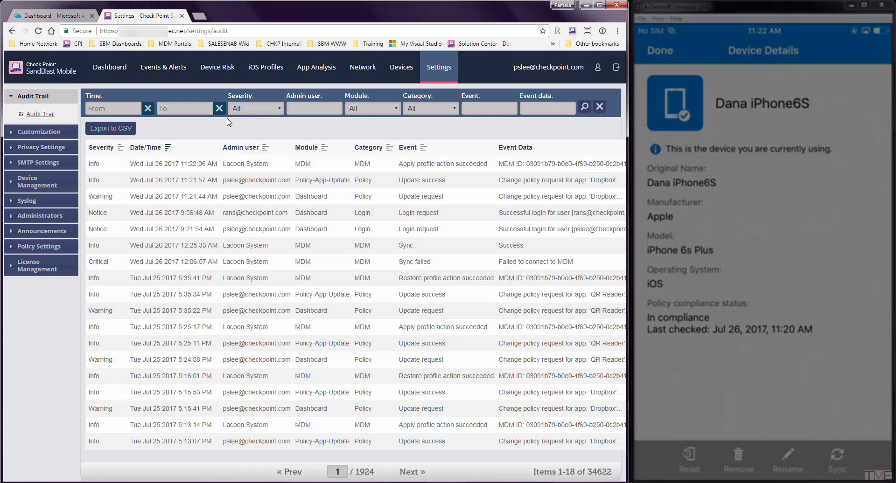
pyautogui.moveTo(110, 67)
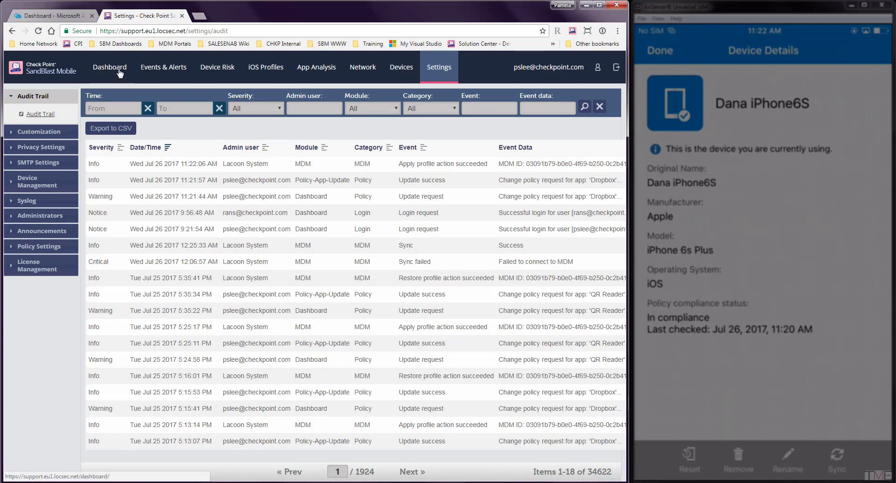
# Step: Return from the audit trail to the SandBlast Mobile overview dashboard
pyautogui.click(109, 68)
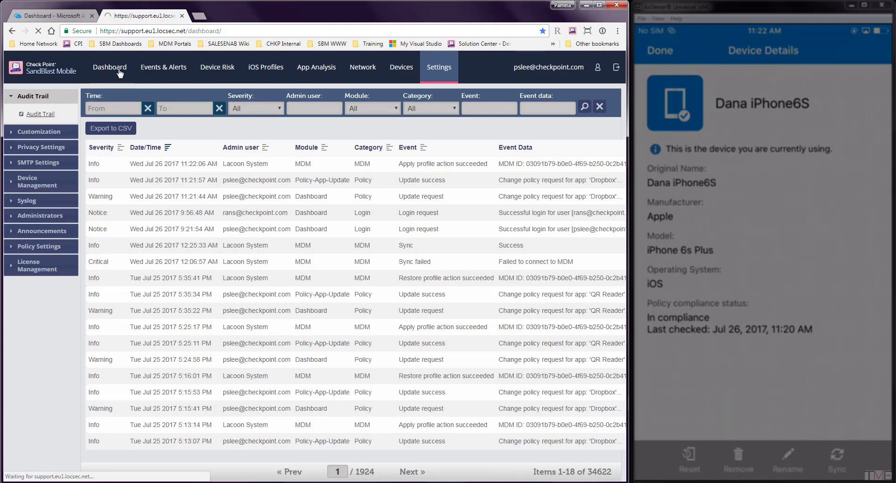
pyautogui.click(109, 67)
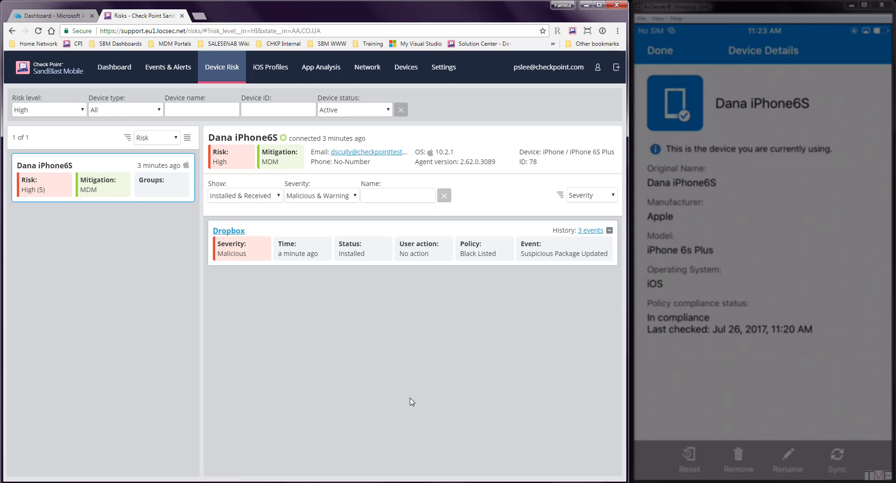
# Step: Switch from SandBlast Mobile to the Azure device list browser tab
pyautogui.click(51, 16)
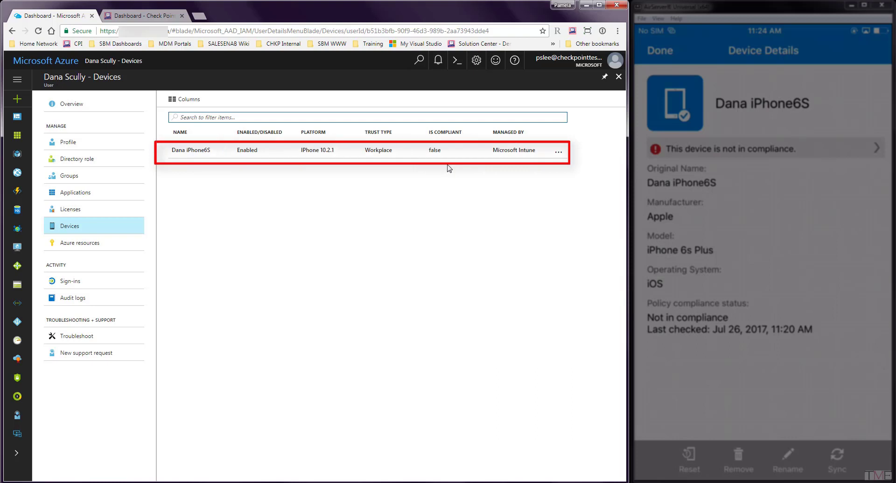
pyautogui.moveTo(519, 360)
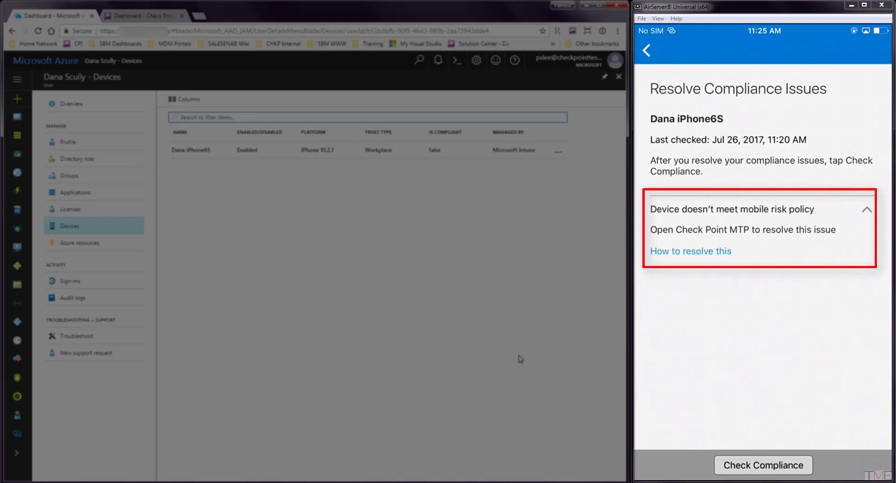
# Step: On the mirrored iPhone, view the Dropbox policy violation in the SandBlast app
pyautogui.click(645, 50)
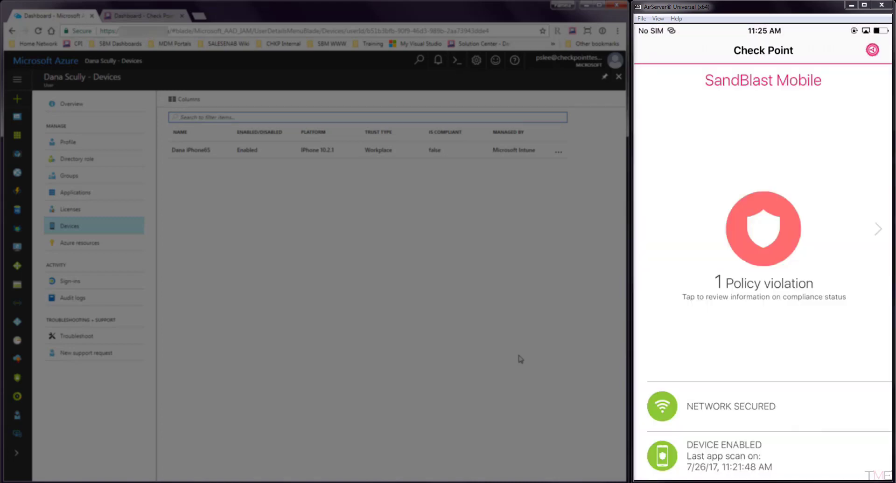
pyautogui.click(762, 229)
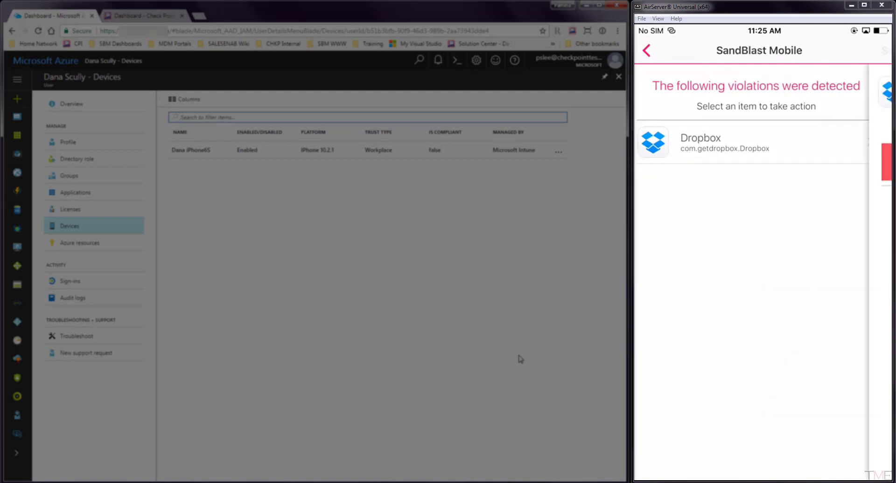
pyautogui.click(726, 142)
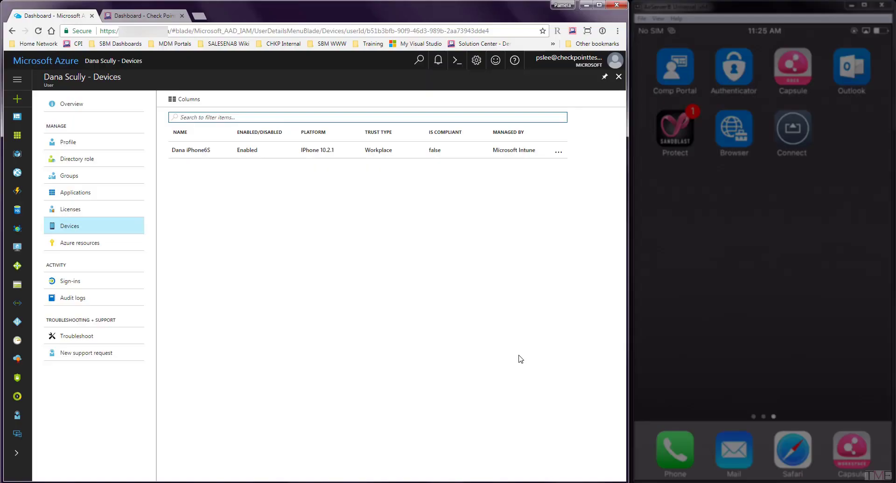
# Step: Back in SandBlast Mobile, reset Dropbox's policy to Default with an audit note and confirm
pyautogui.click(142, 16)
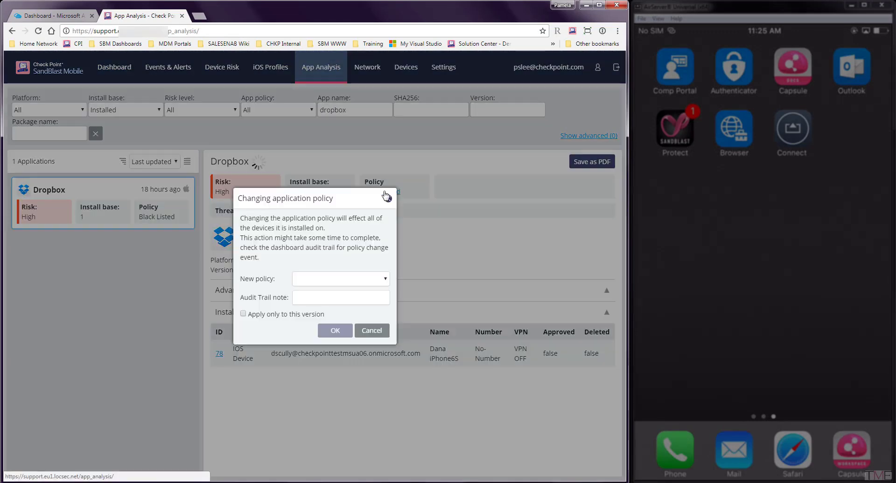
pyautogui.write('end t')
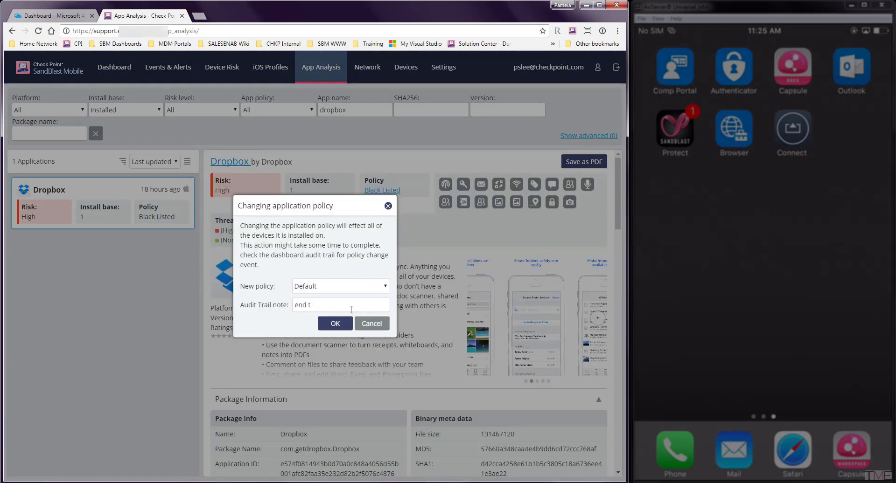
pyautogui.click(334, 324)
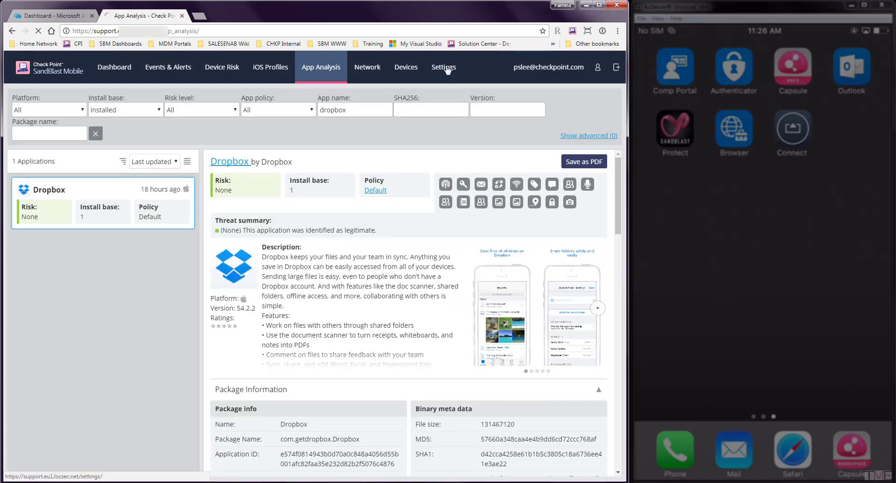
# Step: Check the audit trail for the Dropbox restore-profile success, then return to the dashboard
pyautogui.click(442, 67)
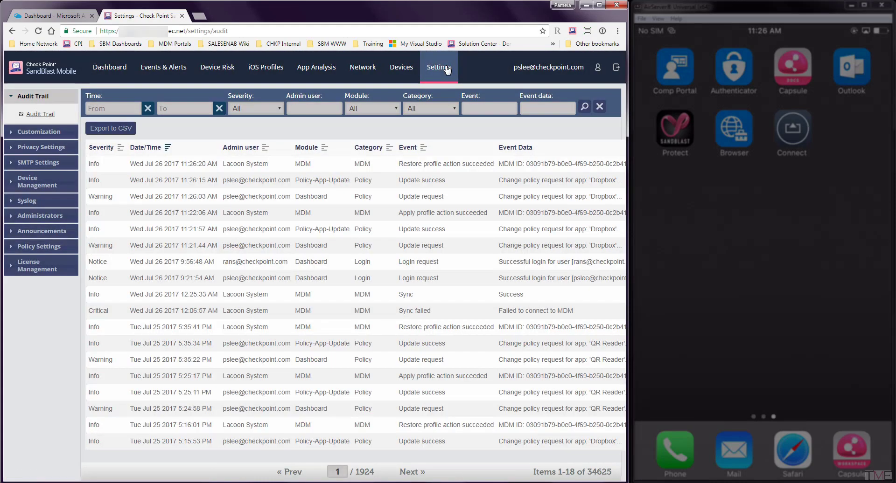
pyautogui.moveTo(536, 164)
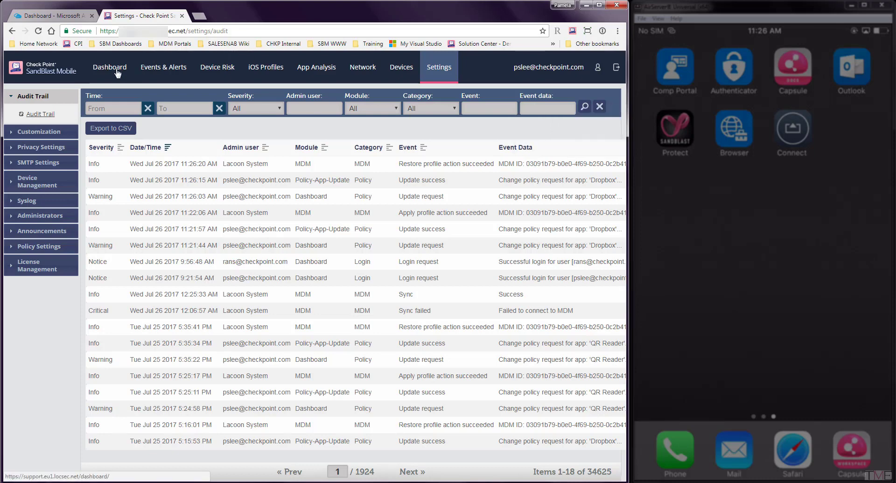
pyautogui.click(109, 67)
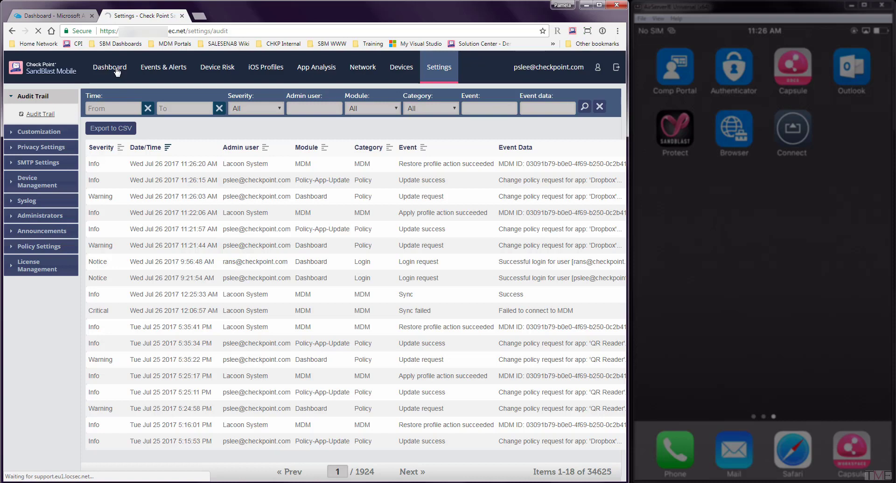
pyautogui.click(114, 68)
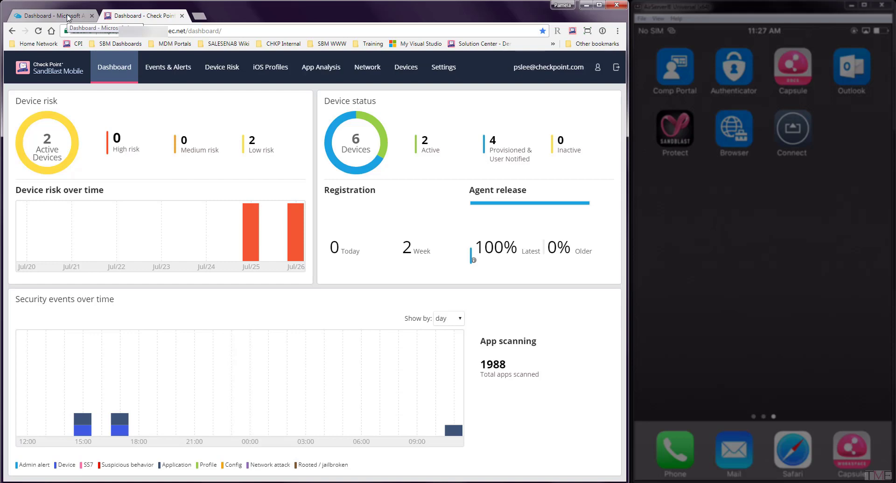
# Step: Switch to Azure and reload the device list to refresh the iPhone6S compliance
pyautogui.click(51, 16)
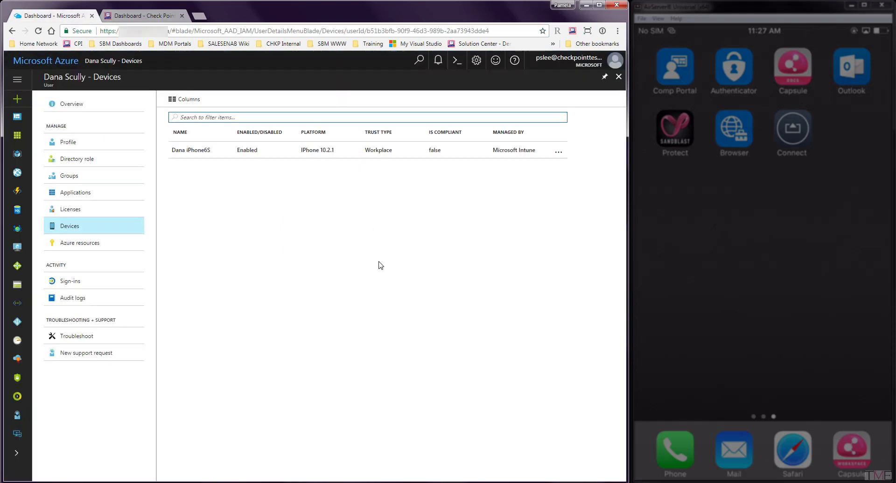
pyautogui.moveTo(37, 31)
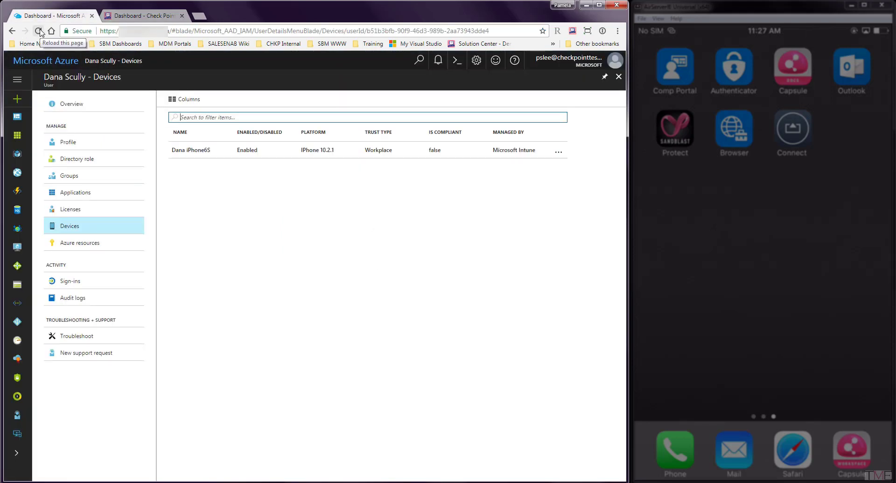
pyautogui.click(38, 31)
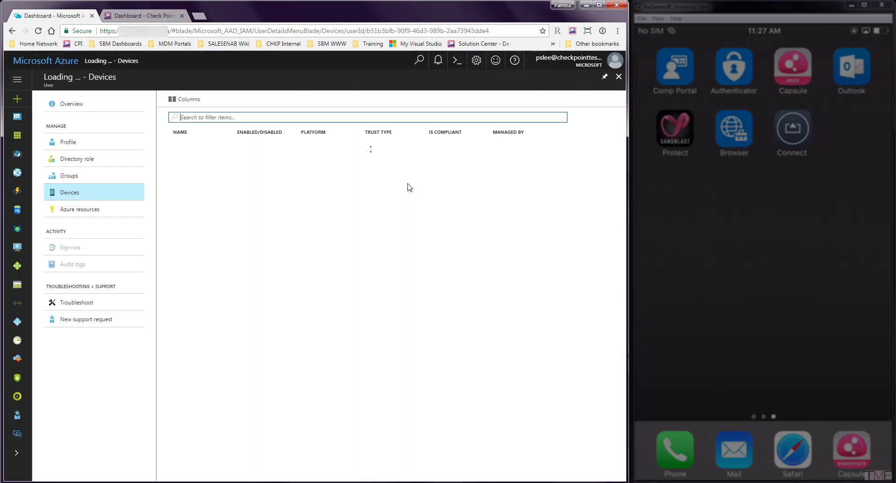